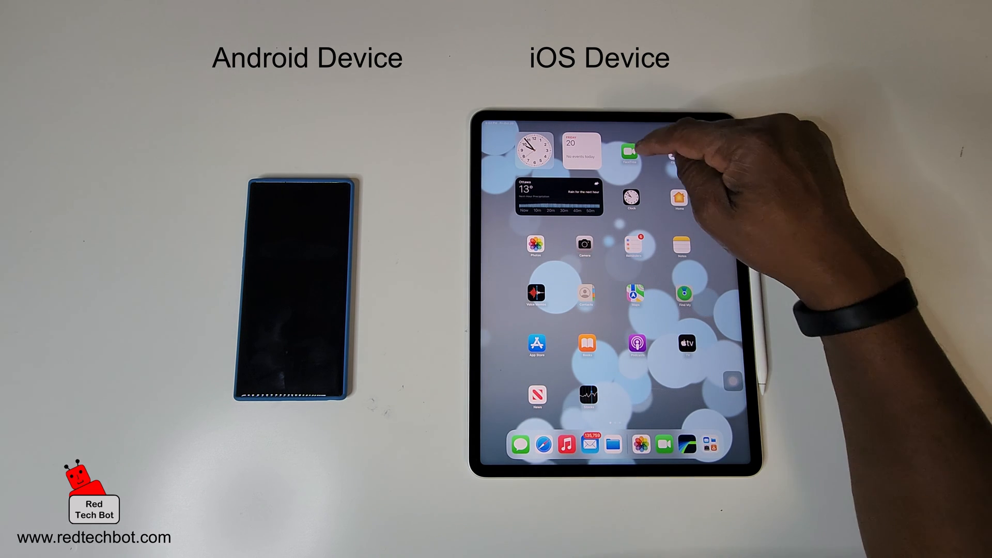
Step: Create a new FaceTime link and name it 'Riches'
click(629, 152)
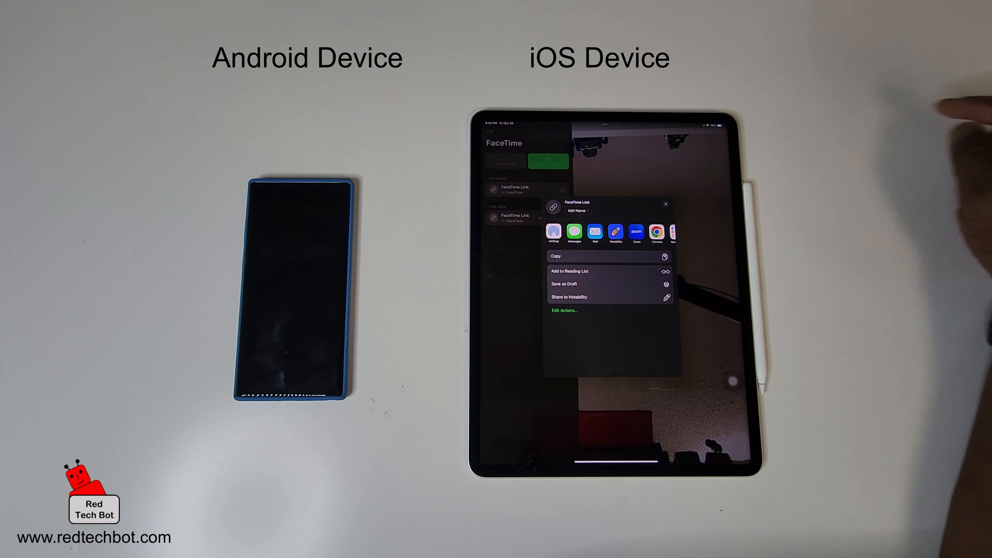
click(577, 210)
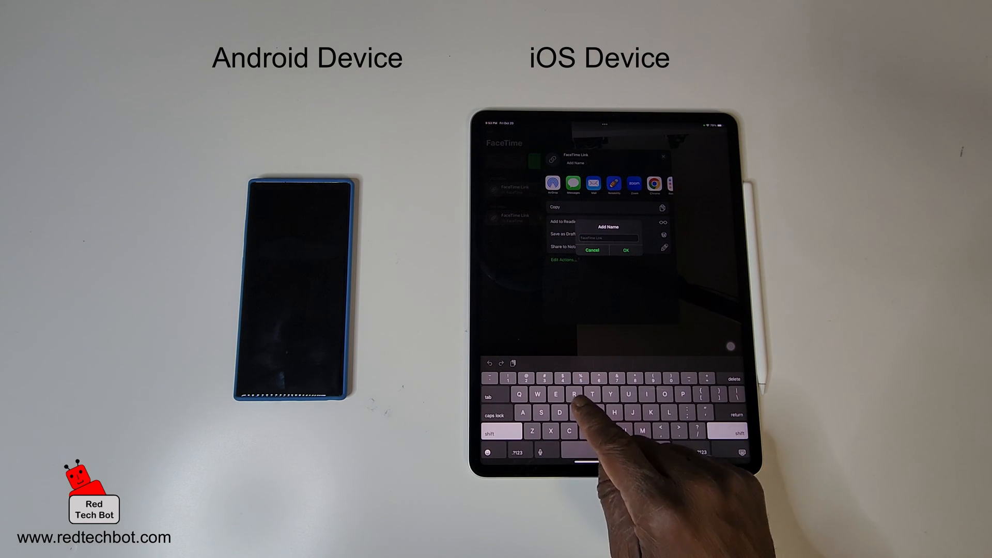
text(Rich)
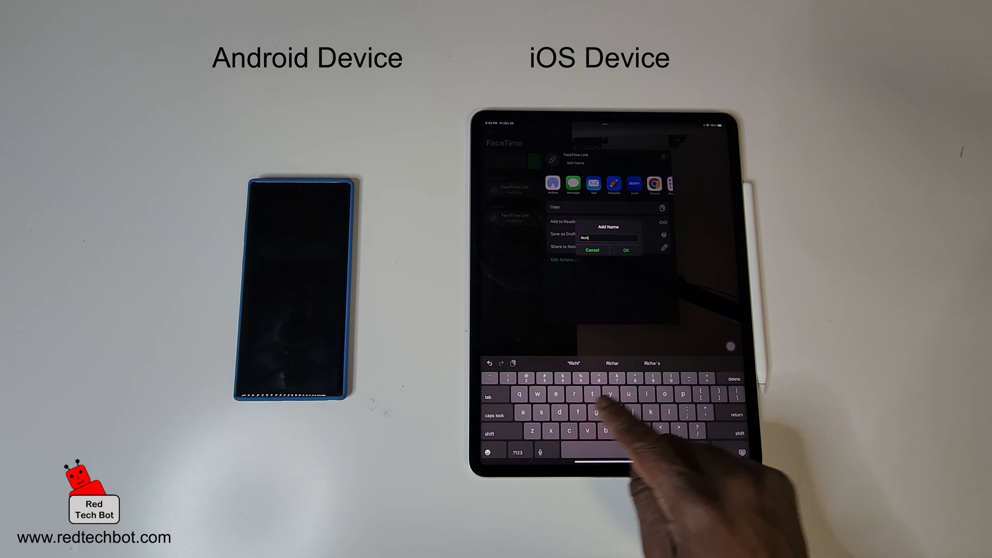
text(es)
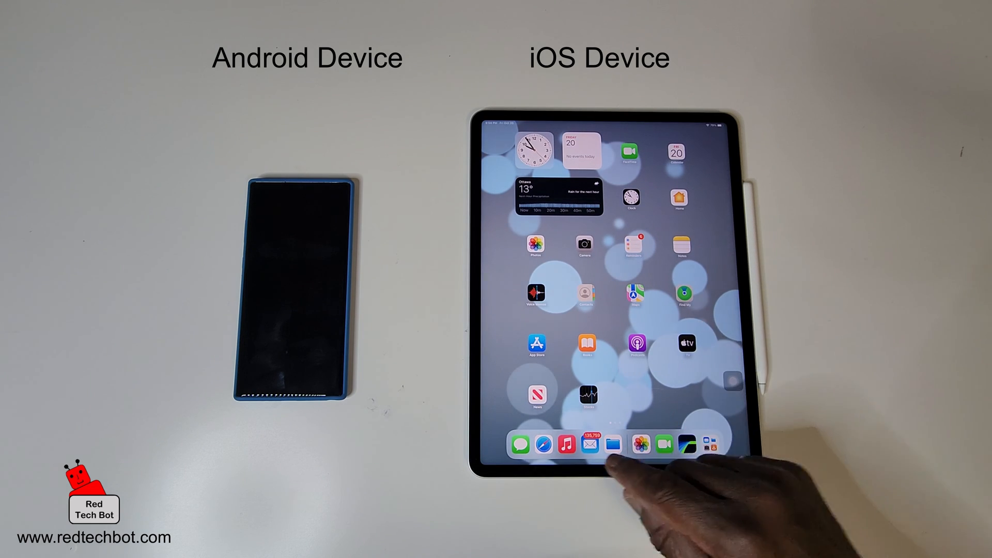
Step: Compose a new email with 'Hey there' and 'Facetim', then paste the FaceTime link
click(589, 444)
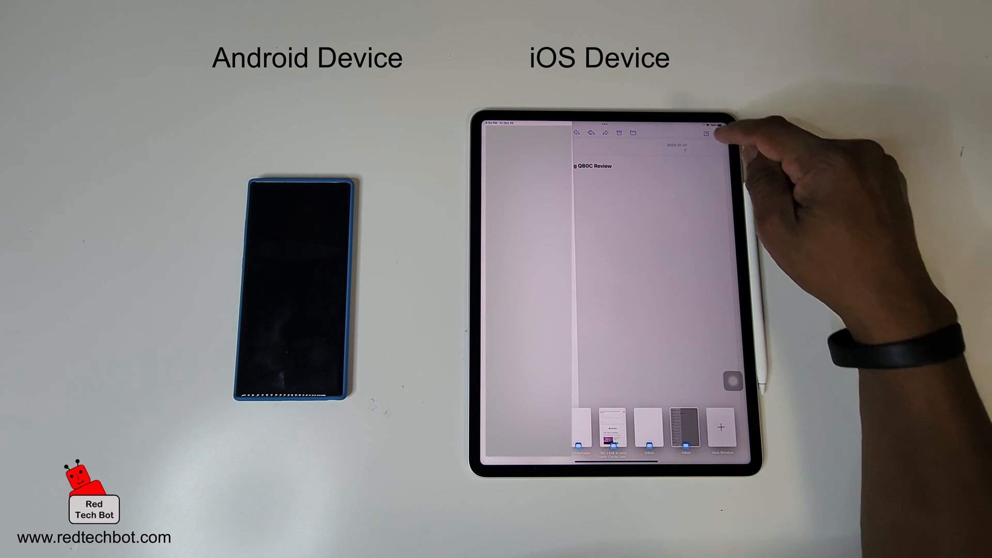
click(704, 134)
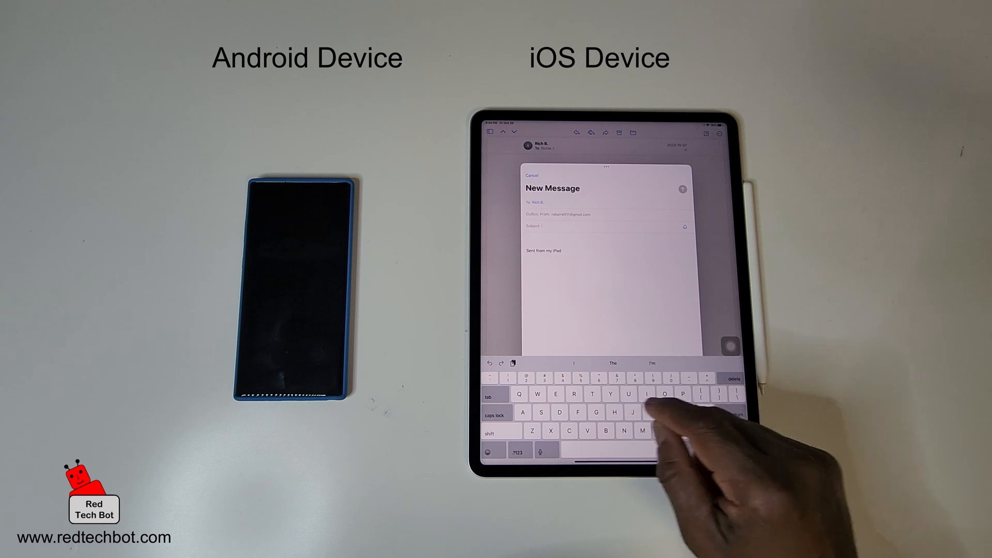
text(H)
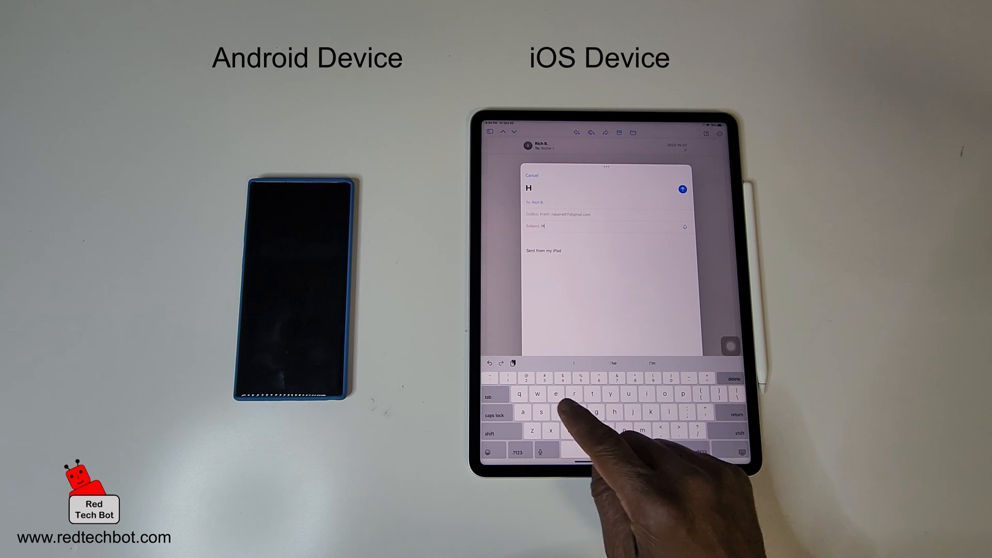
text(ey there...checkout my link to start a)
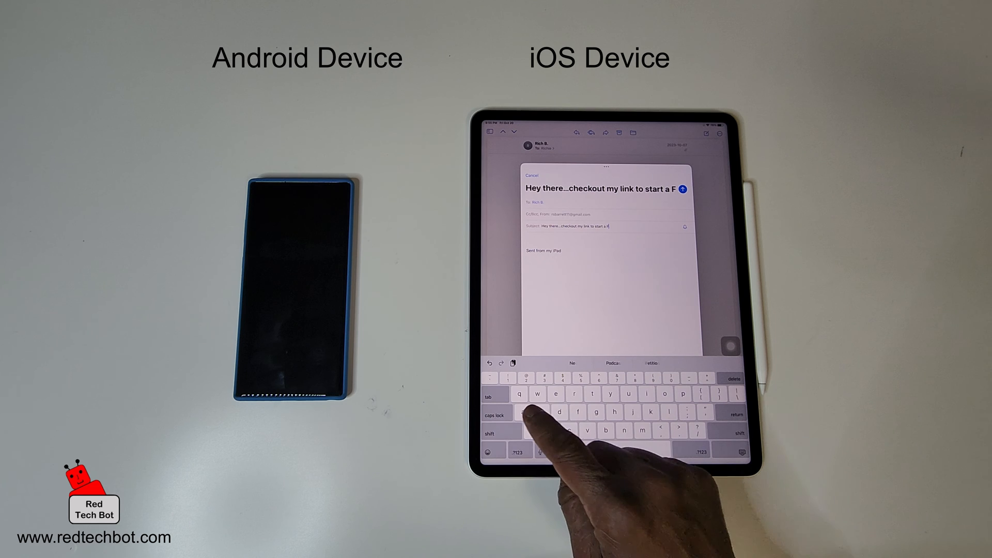
text(Facetime chat!)
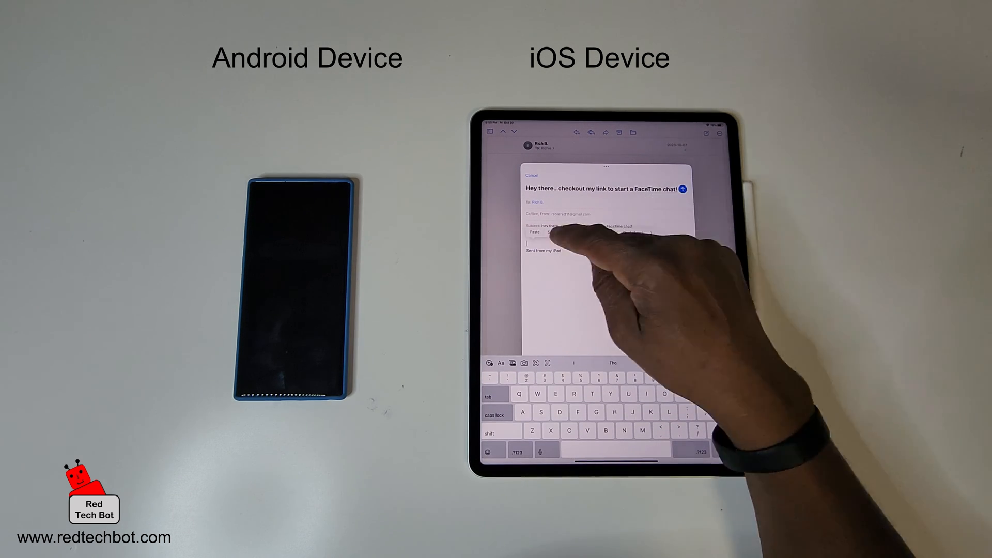
click(534, 233)
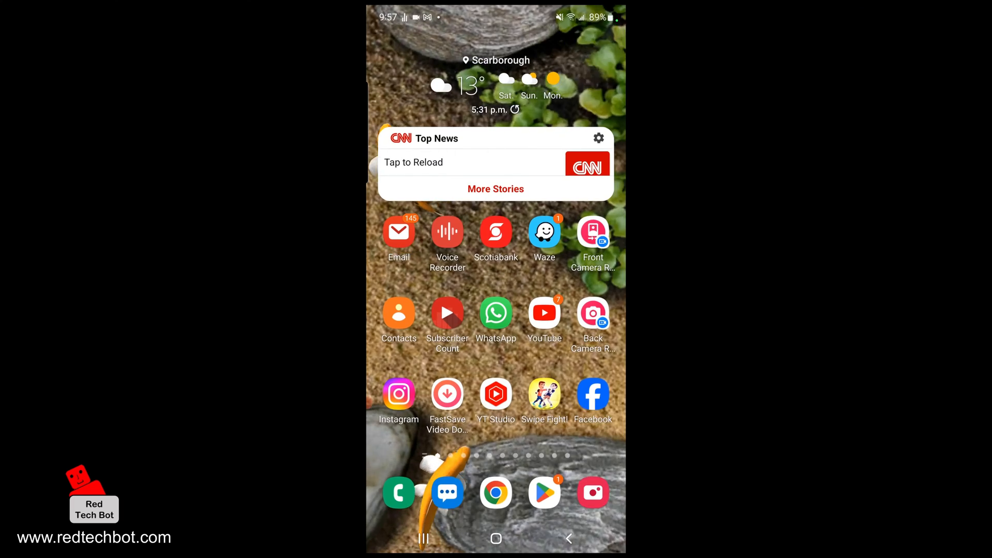
Step: Open the FaceTime invitation in Samsung Email and follow its facetime.apple.com link
click(399, 229)
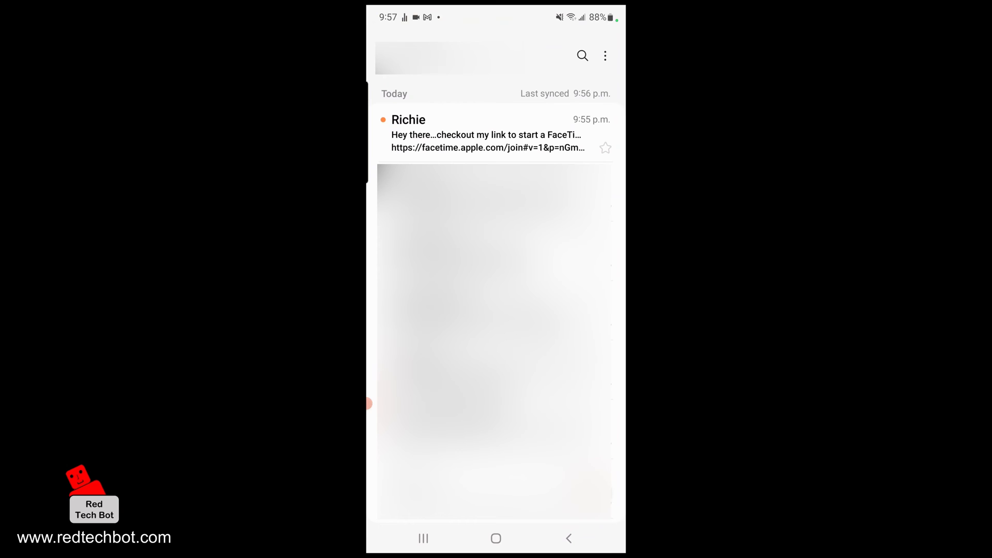
click(490, 133)
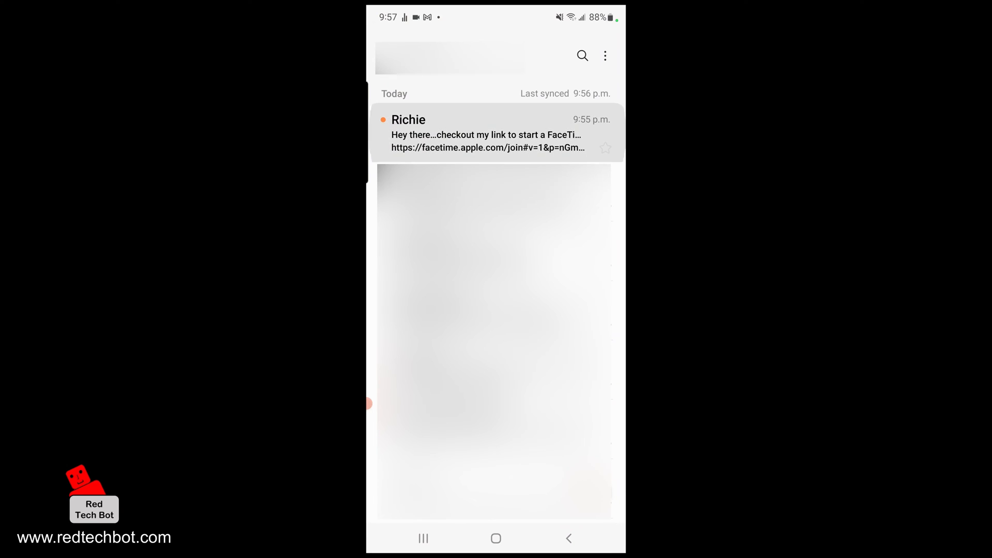
click(487, 133)
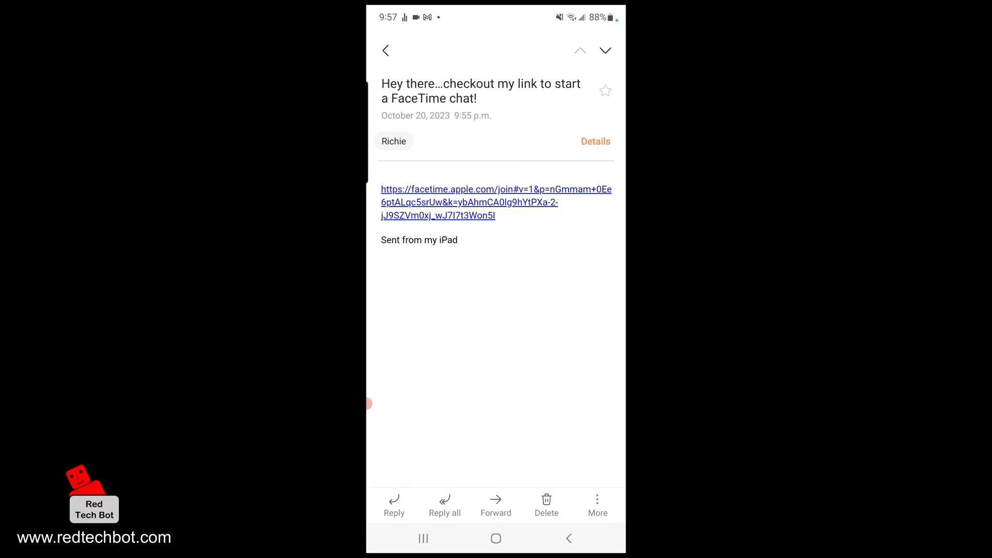
click(493, 189)
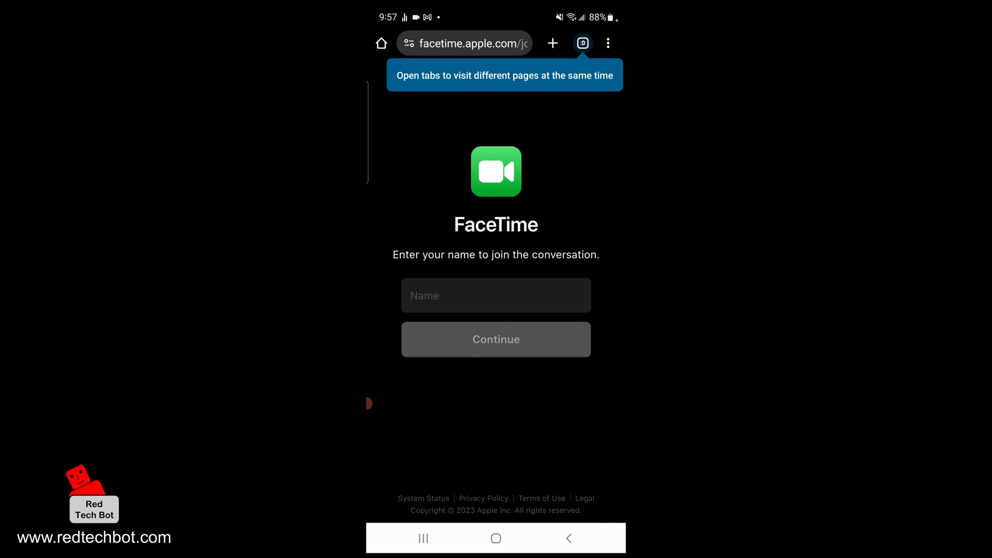
Step: Enter 'Bobby' as the display name on the FaceTime join page
click(496, 295)
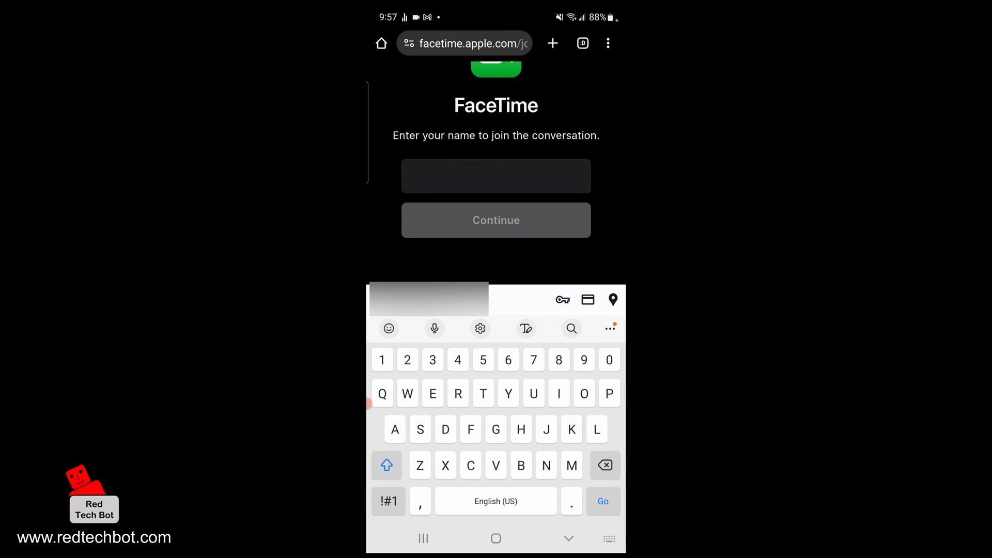
text(Bo)
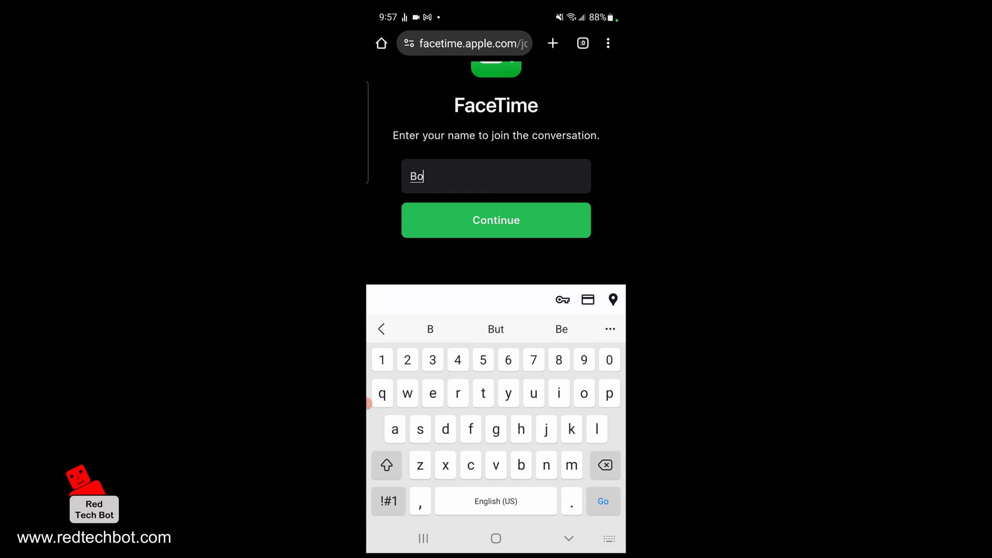
text(bby)
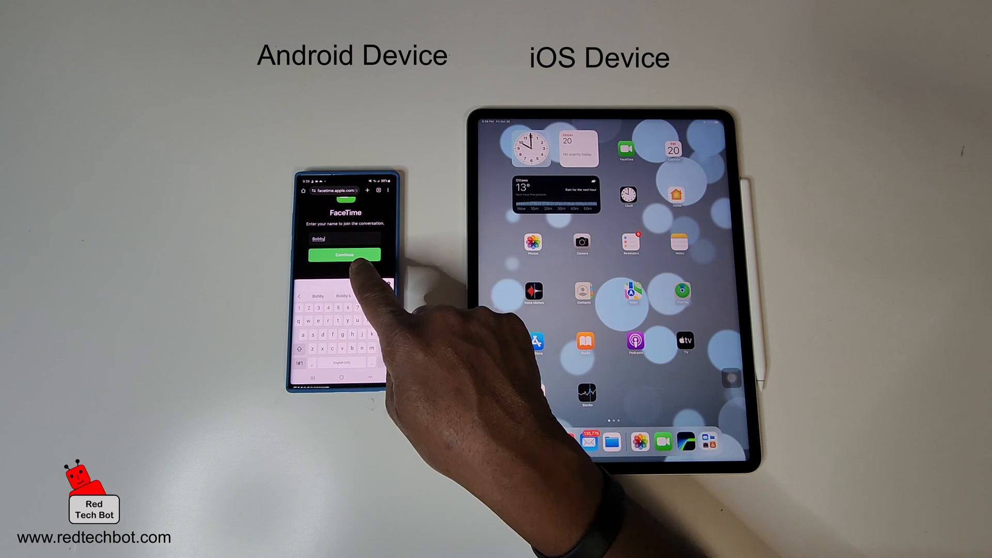
Step: Submit the name 'Bobby' and request to join the FaceTime call
click(345, 254)
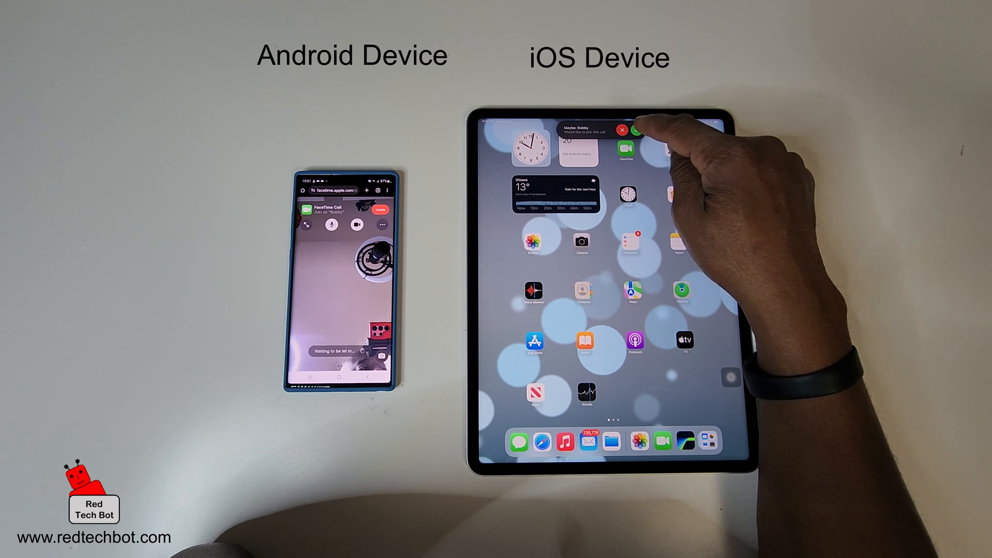
Step: Admit the waiting participant, mute the microphone, and end the FaceTime call
click(645, 131)
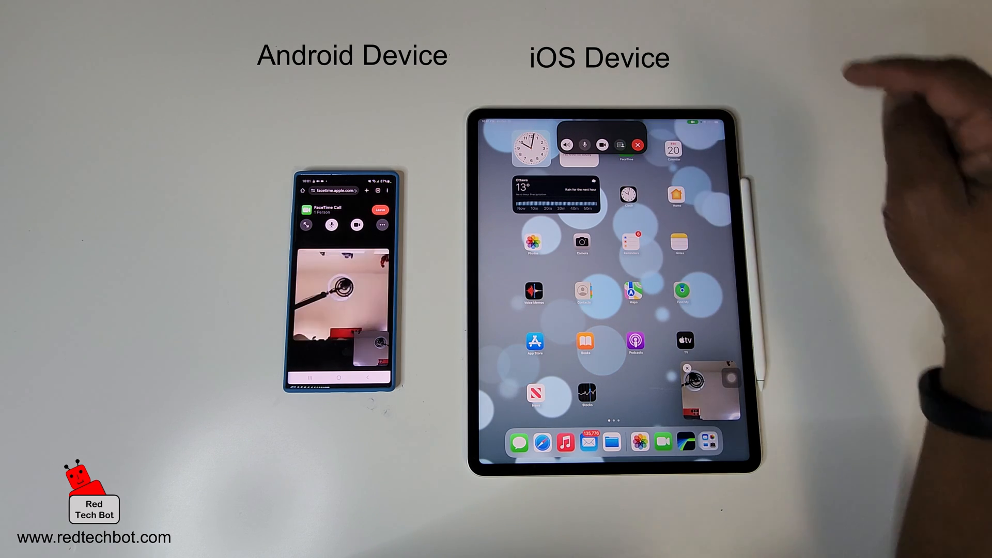
click(585, 145)
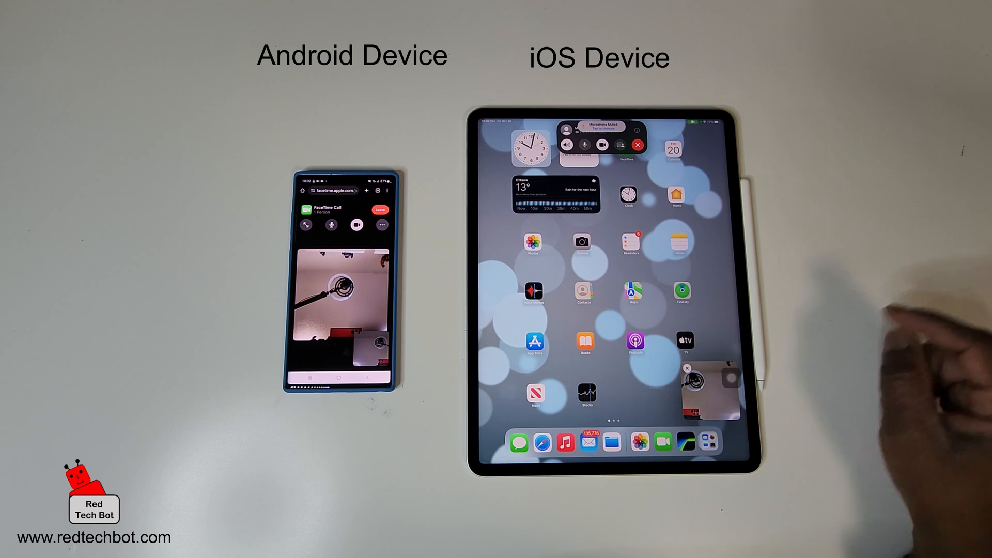
click(708, 389)
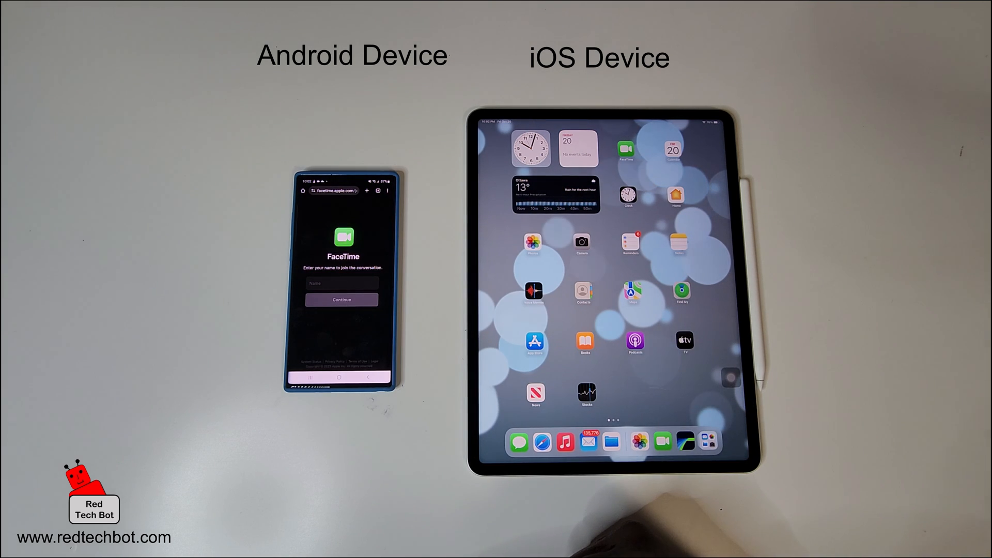
click(342, 300)
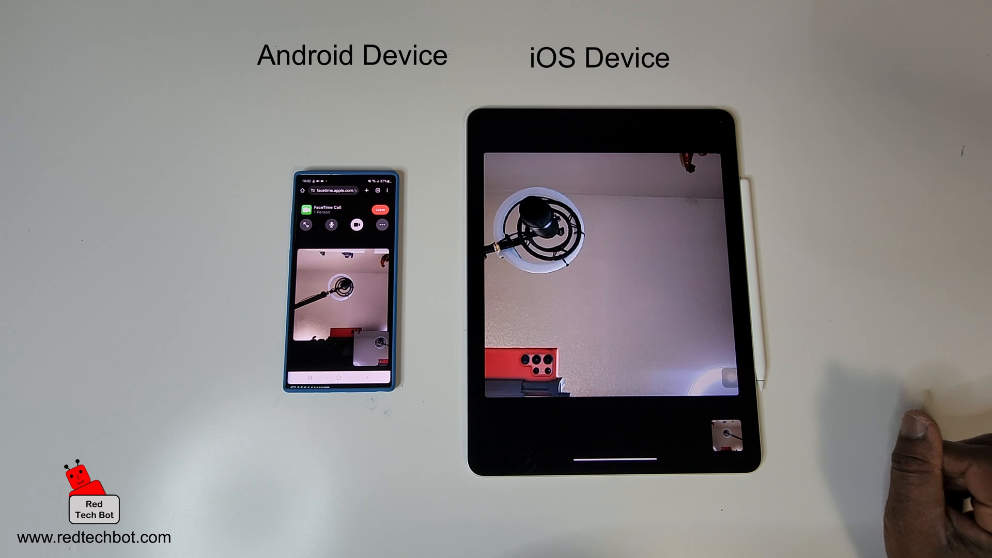